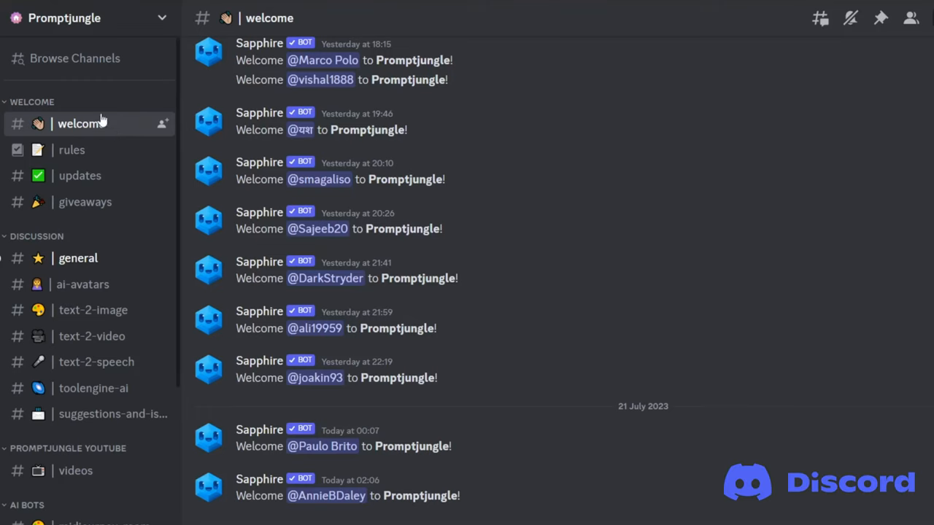
# Browse the midjourney-room channel of the Promptjungle server and its Midjourney Bot posts.
pyautogui.scroll(-3)
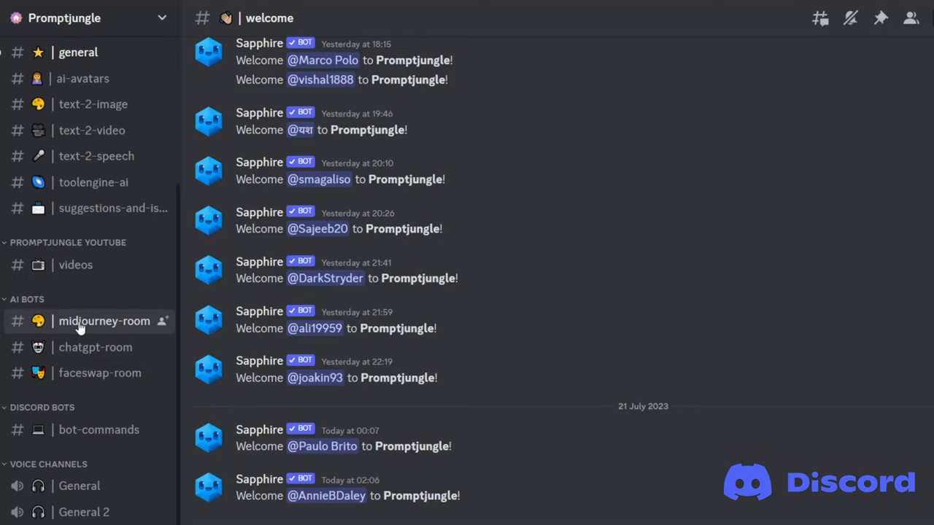
pyautogui.click(103, 321)
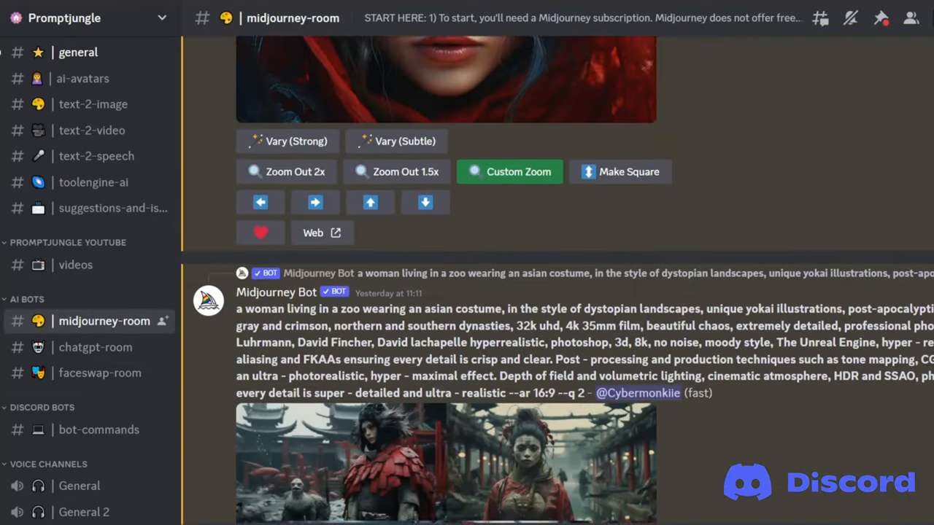
pyautogui.scroll(-3)
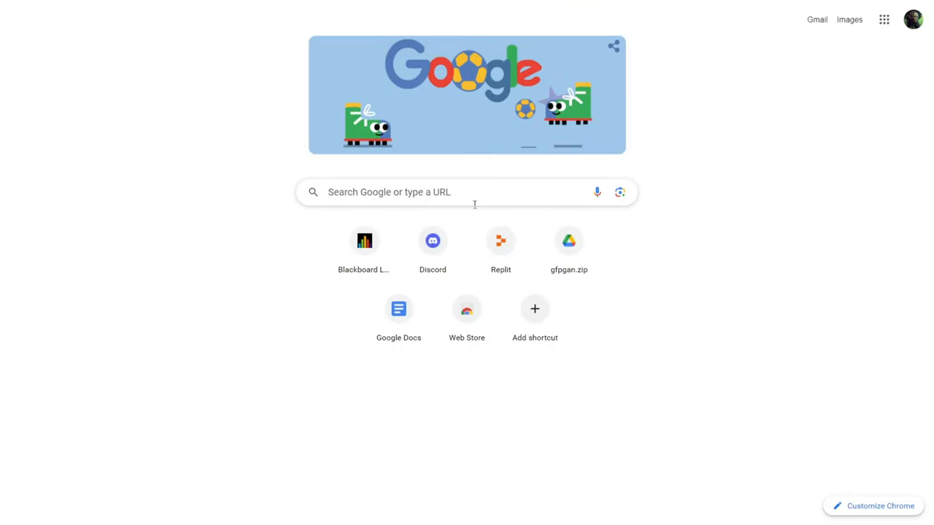
# Find temp-mail.org via Google and copy its disposable email address to the clipboard.
pyautogui.write('temp mail')
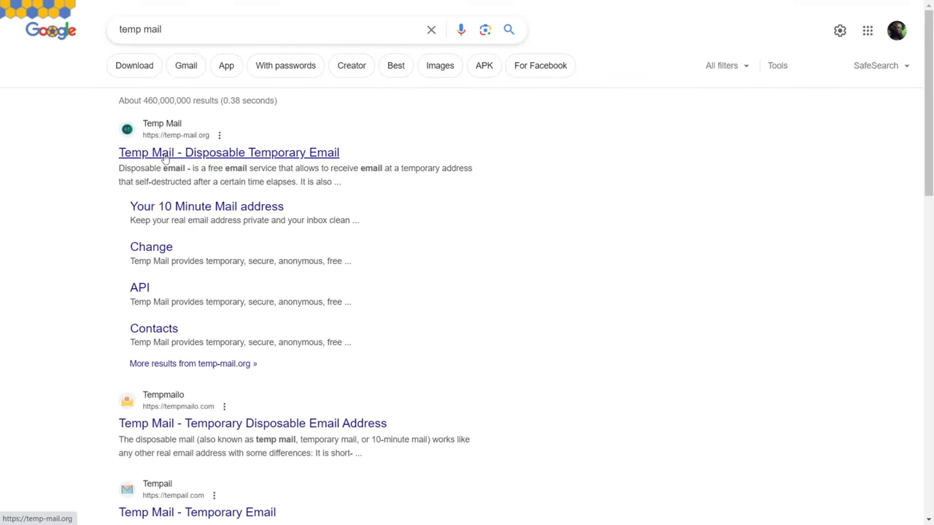
pyautogui.click(227, 153)
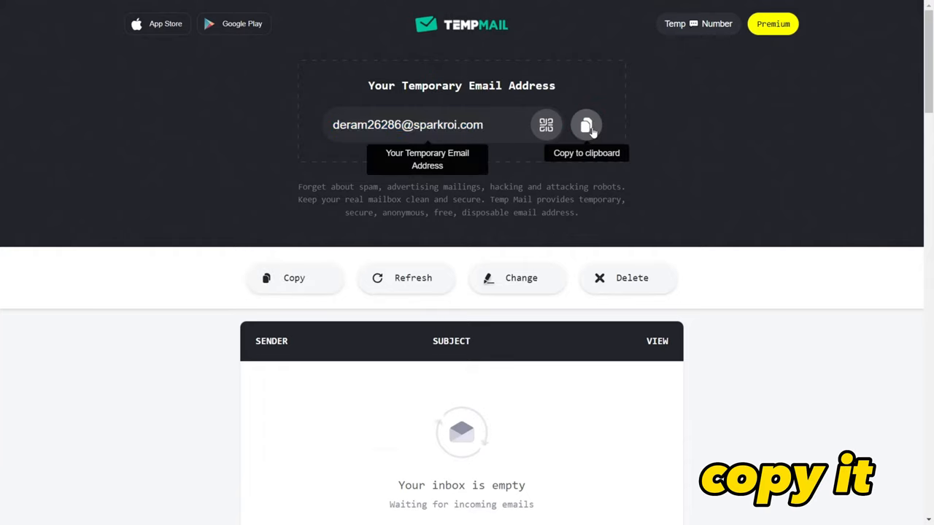
pyautogui.click(919, 32)
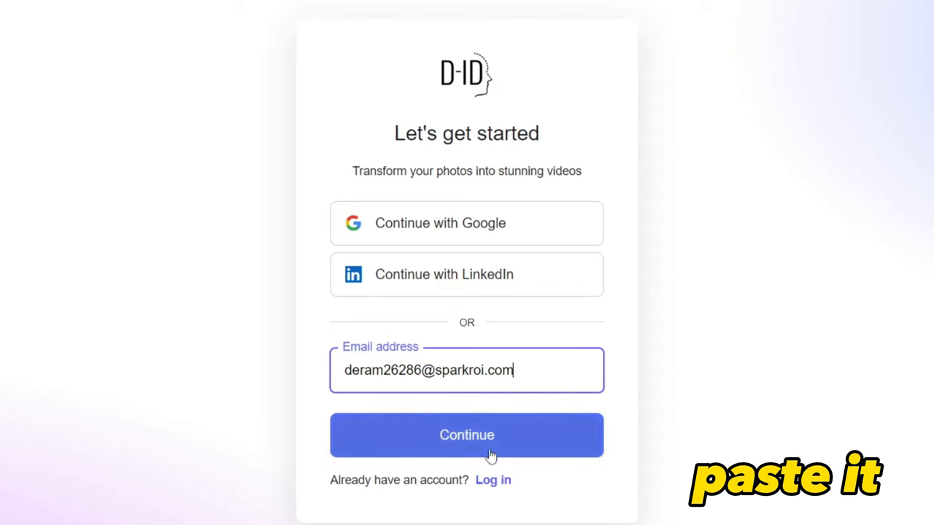
# Submit the temporary address to D-ID sign-up and confirm the account from the verification email.
pyautogui.click(467, 435)
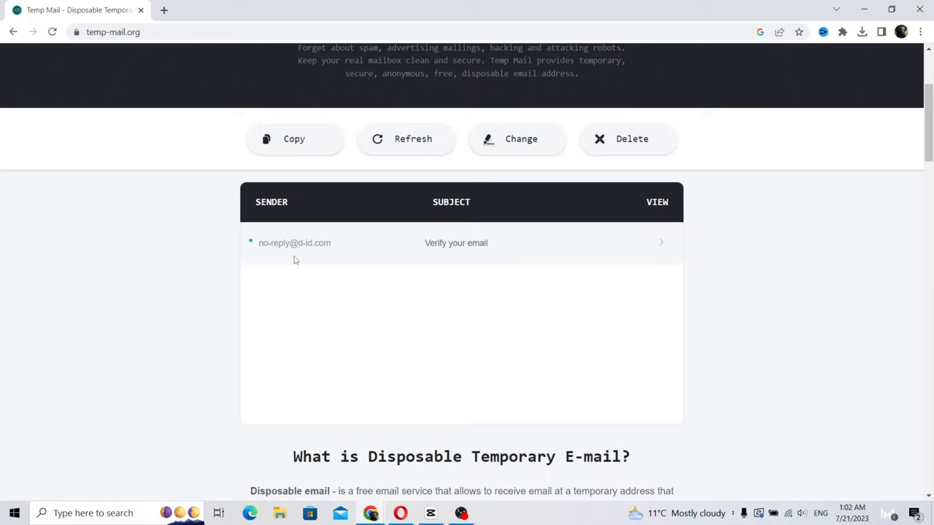
pyautogui.click(455, 243)
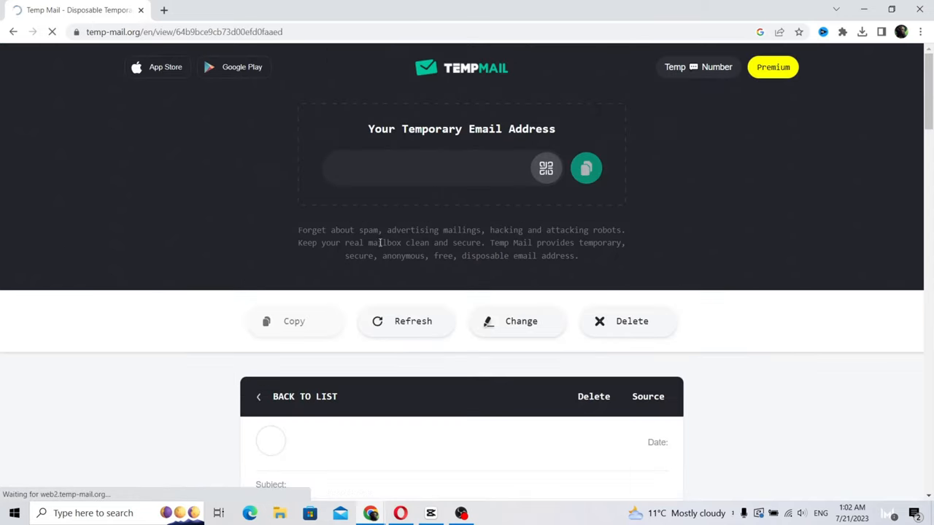
pyautogui.scroll(-3)
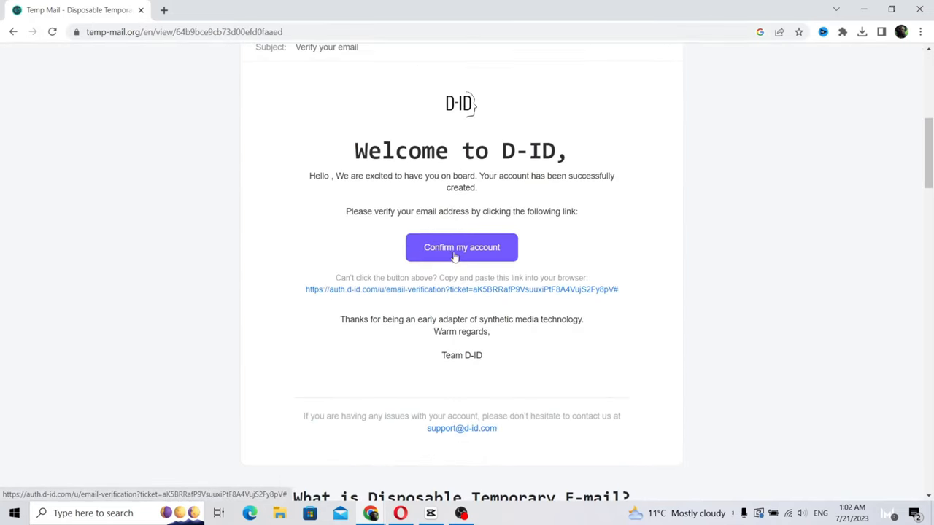
pyautogui.click(461, 246)
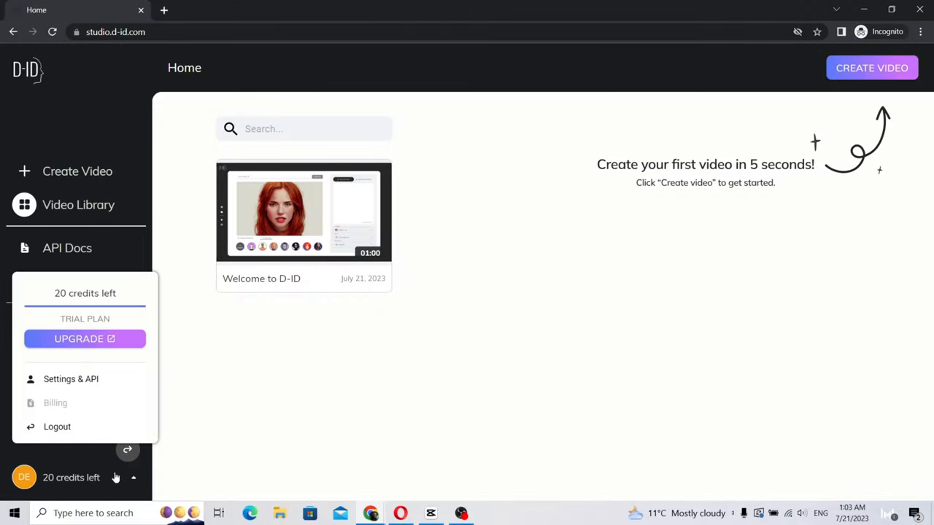
# Generate an untitled video with a woman presenter, Rachel voice and script 'Subscribe if this was helpful.'.
pyautogui.click(871, 67)
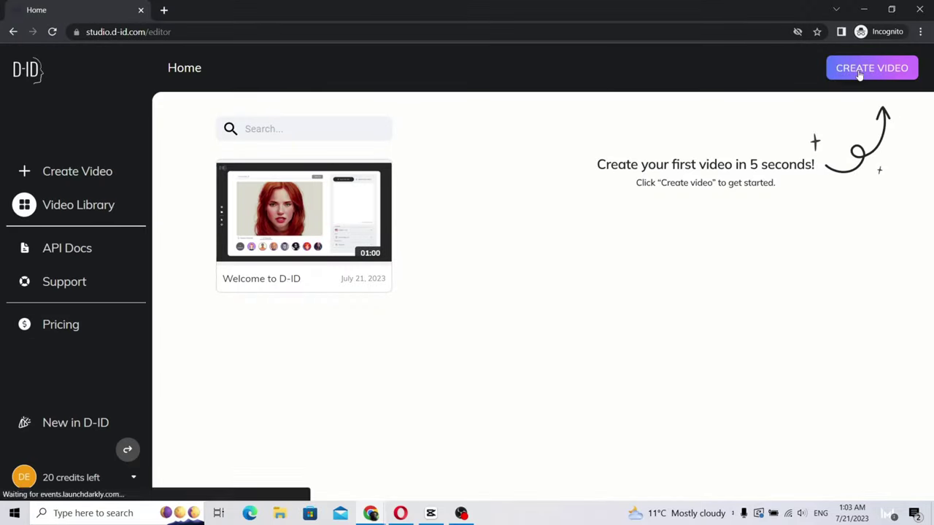
pyautogui.click(872, 67)
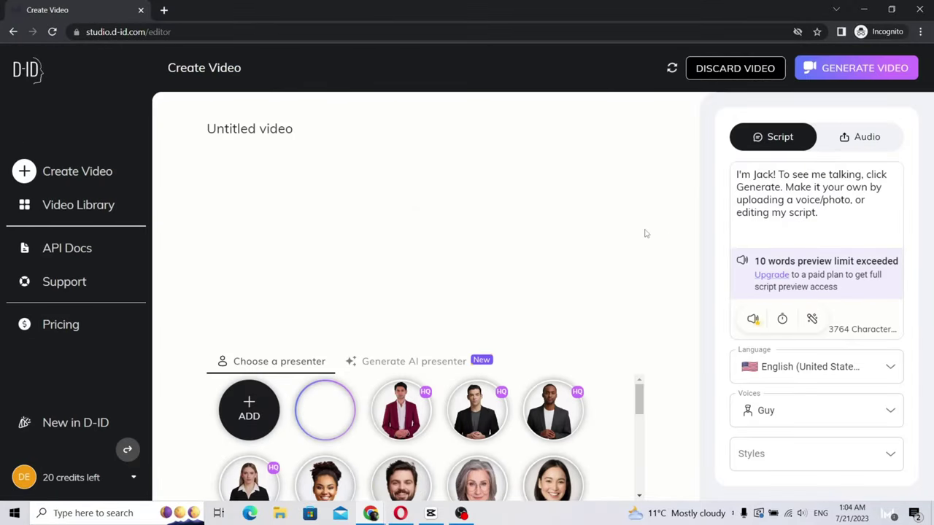
pyautogui.click(324, 408)
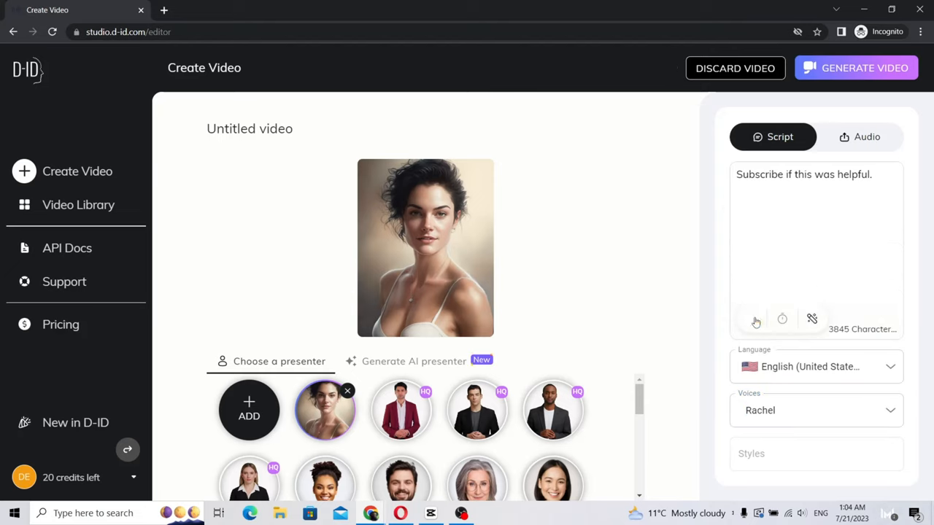
pyautogui.moveTo(753, 318)
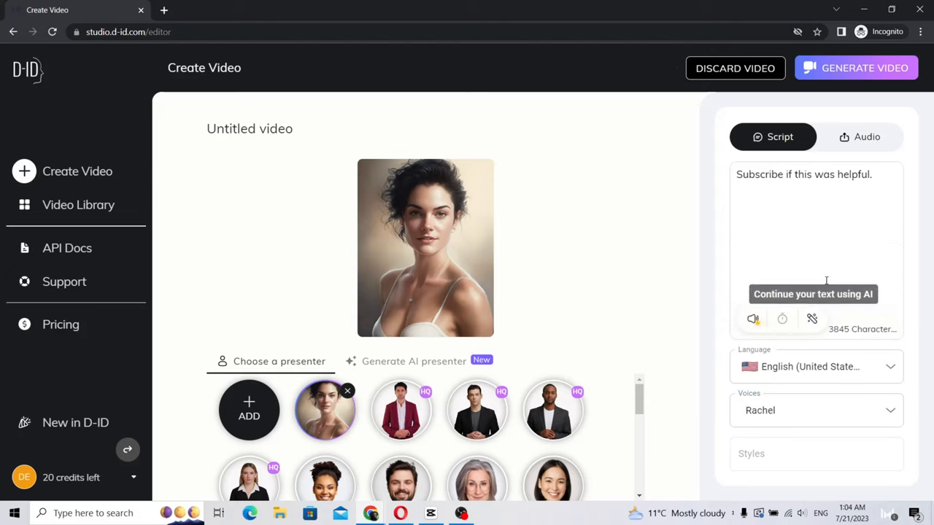
pyautogui.click(855, 69)
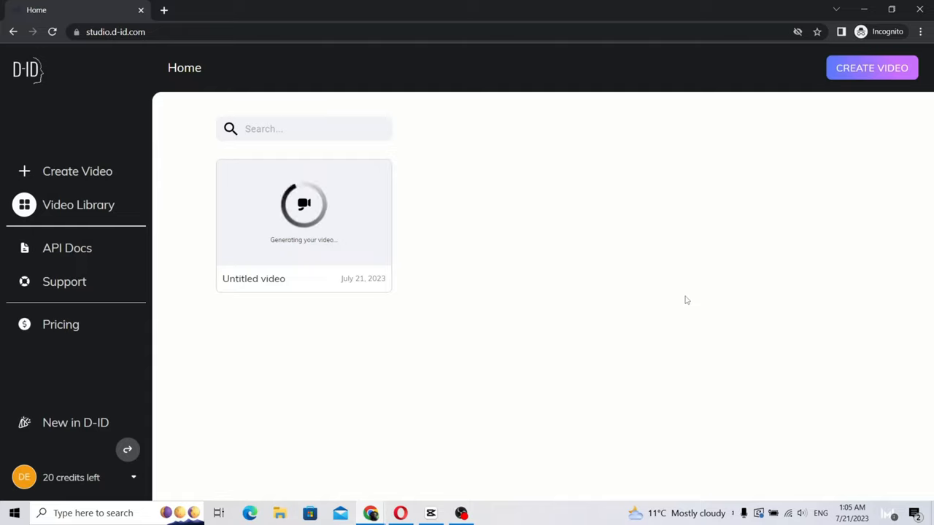